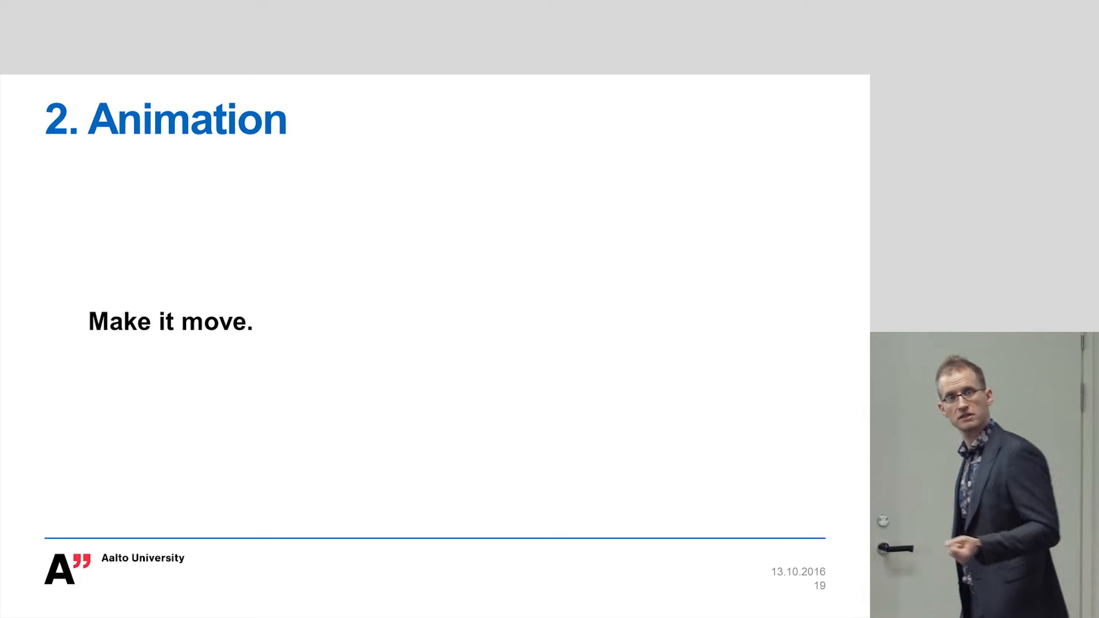
Advance the slideshow to slide 20, "Image Synthesis (Rendering)", with the Ragan-Kelley quote
key(right)
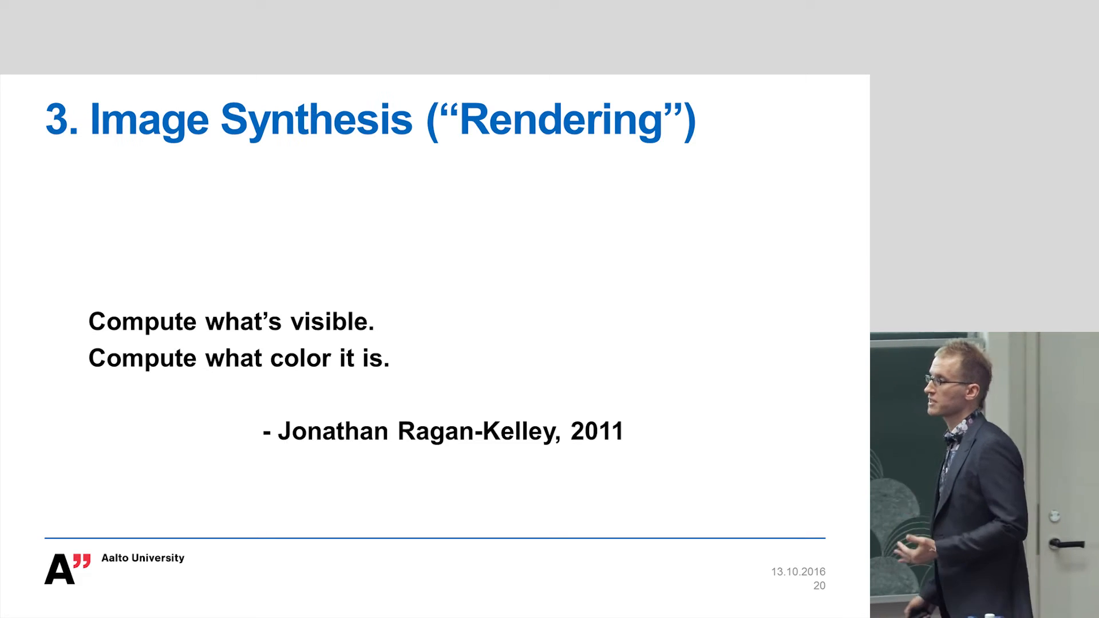